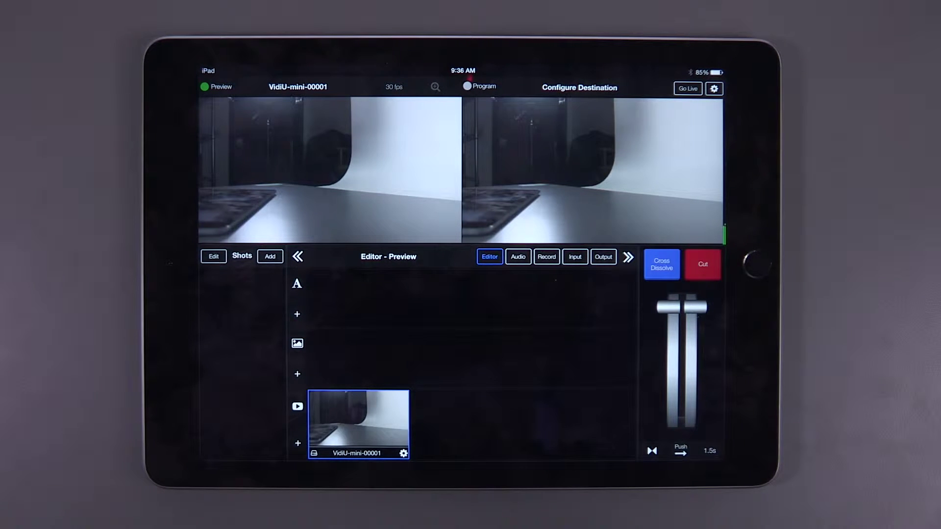
Bring up the Recordings panel in Timed mode with a 30-second record time
click(547, 257)
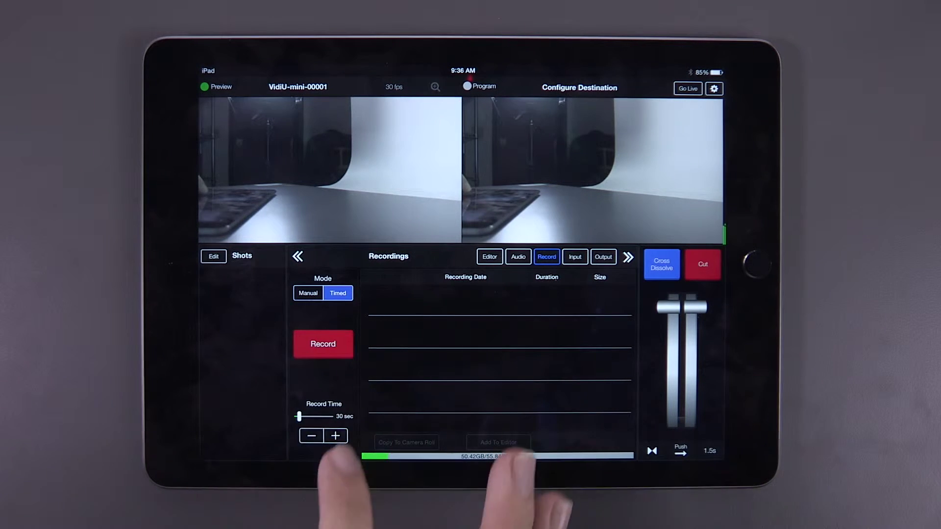
Start the timed recording of the program feed so the Recording in Progress indicator runs
click(310, 435)
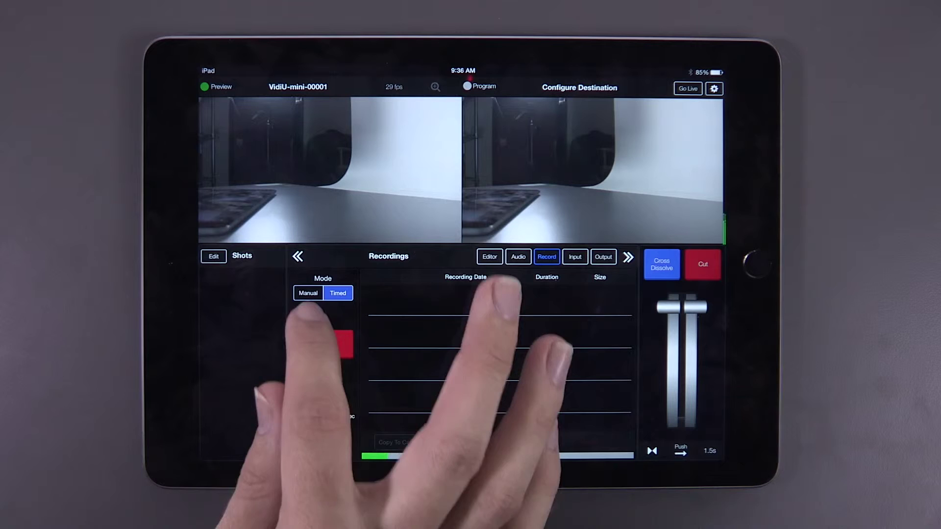
click(343, 345)
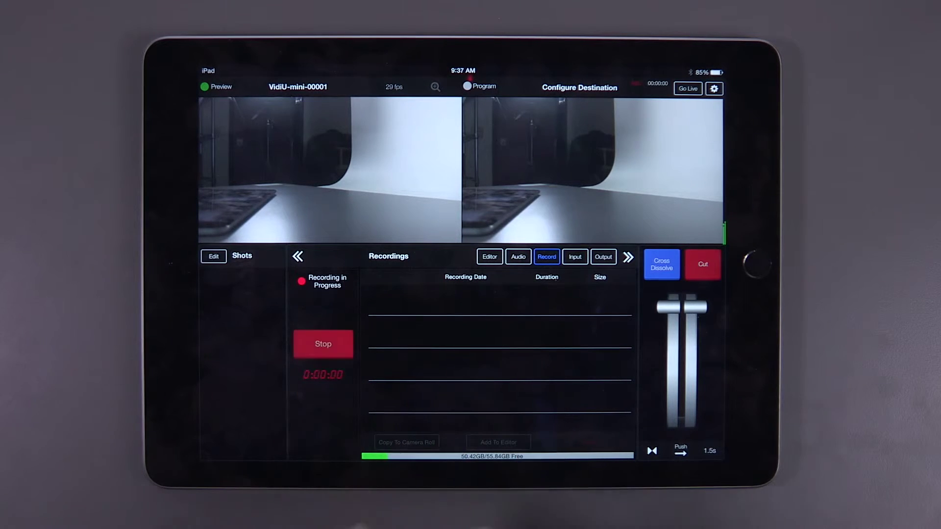